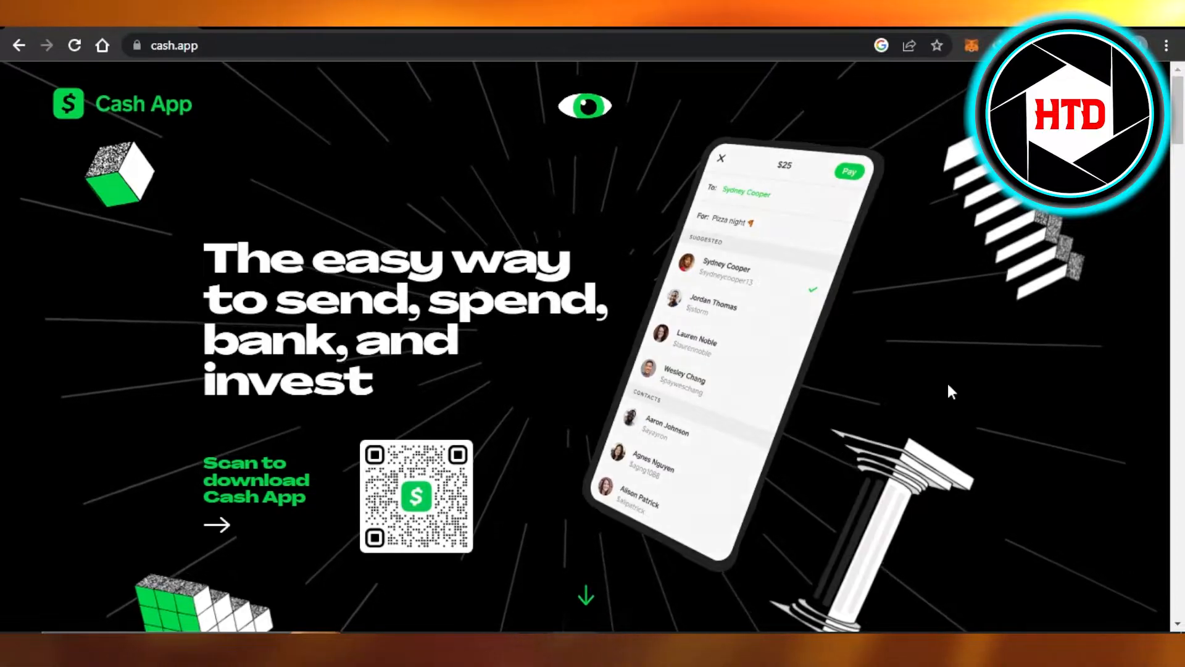
# Scroll down the cash.app home page to the Send, Spend, Bank and Invest overview
pyautogui.scroll(-3)
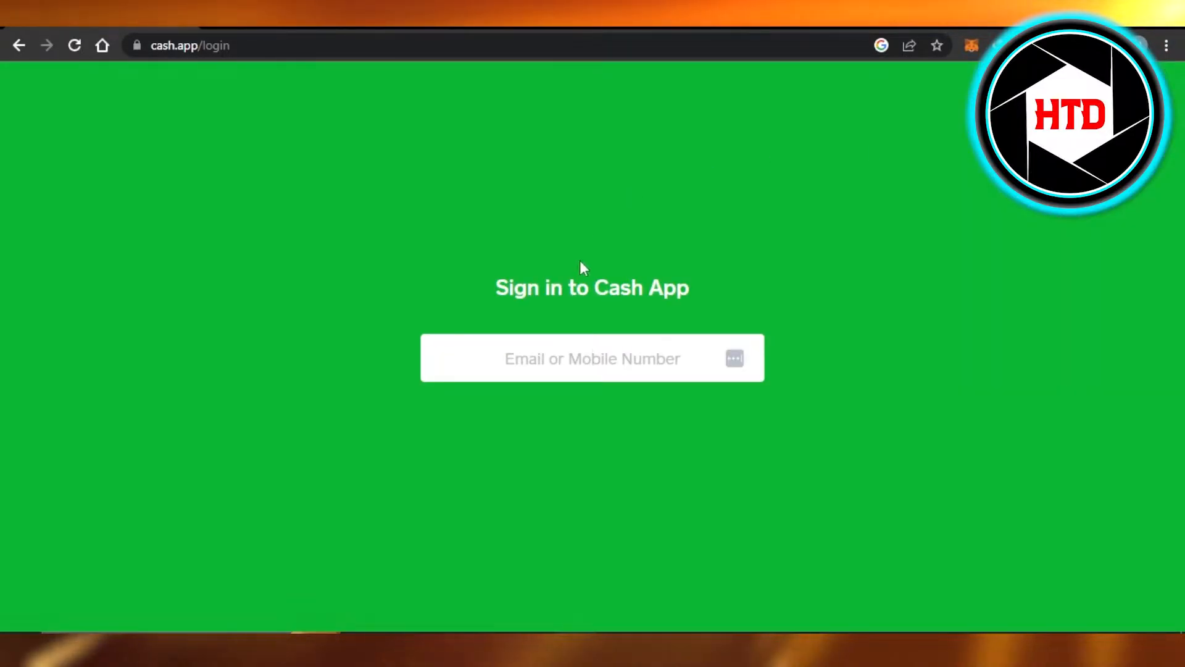
pyautogui.moveTo(655, 254)
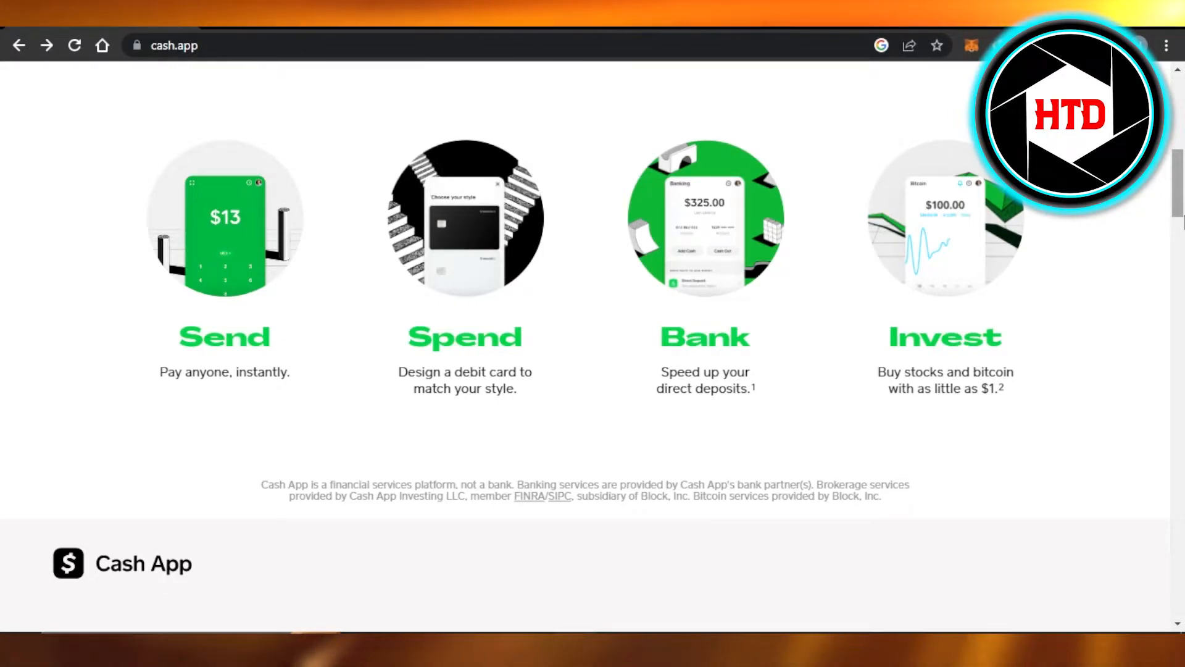
# Scroll further through the home page, then go back from the sign-in page to cash.app
pyautogui.scroll(-3)
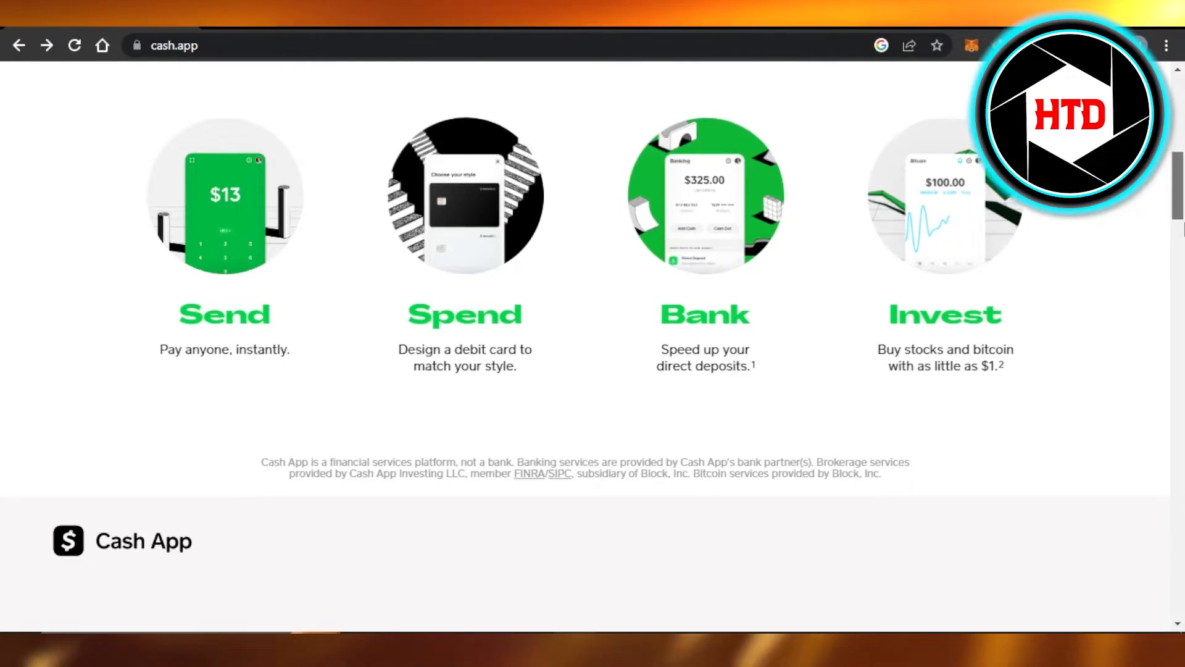
pyautogui.scroll(-3)
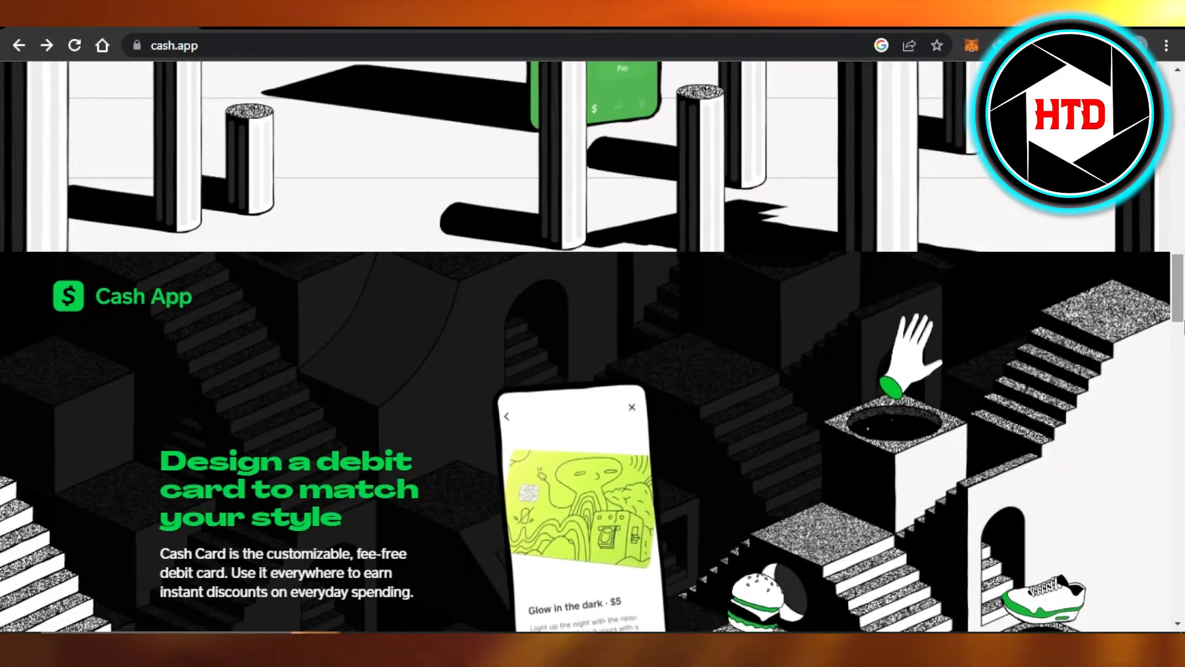
pyautogui.scroll(-3)
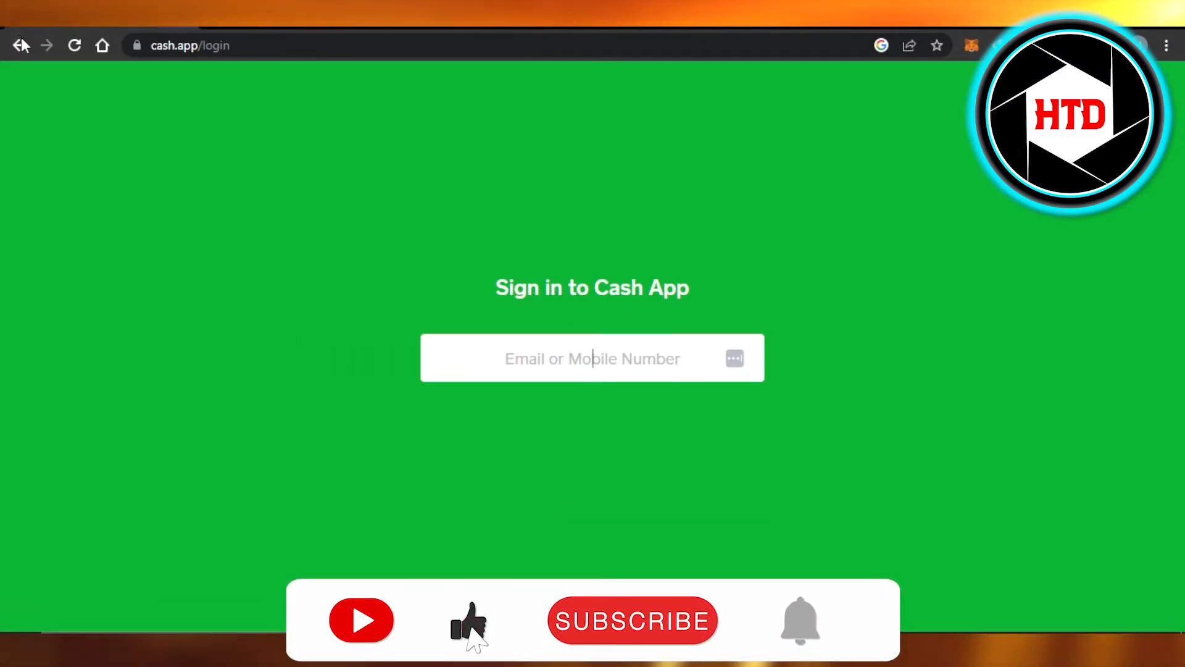
pyautogui.click(633, 621)
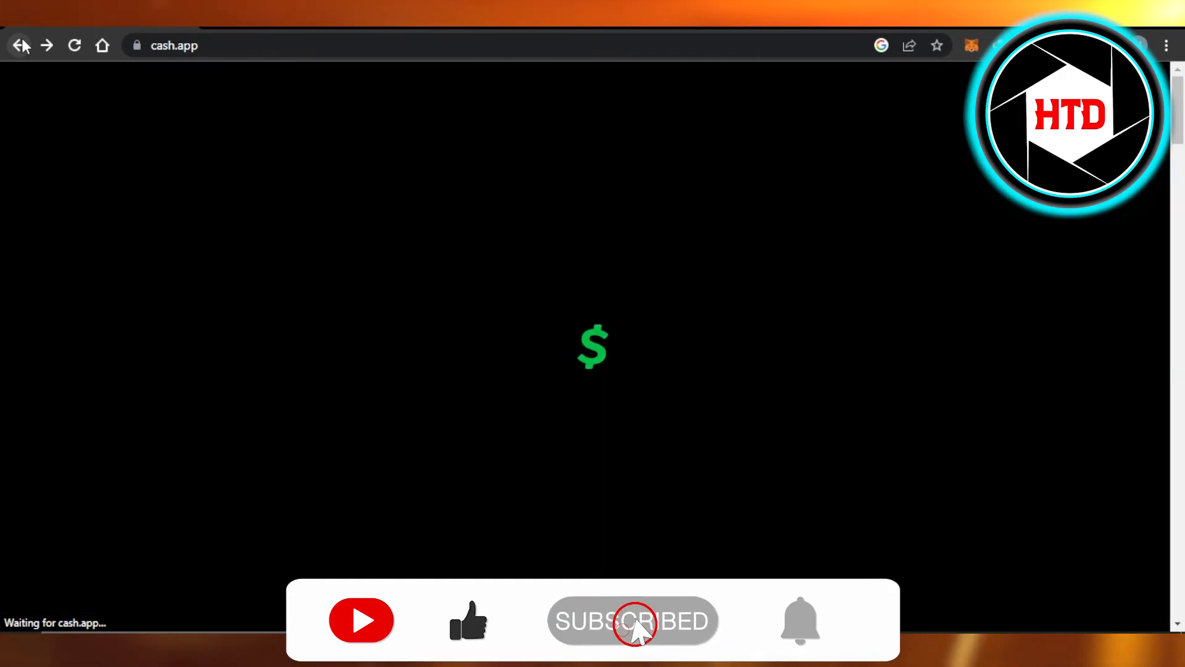